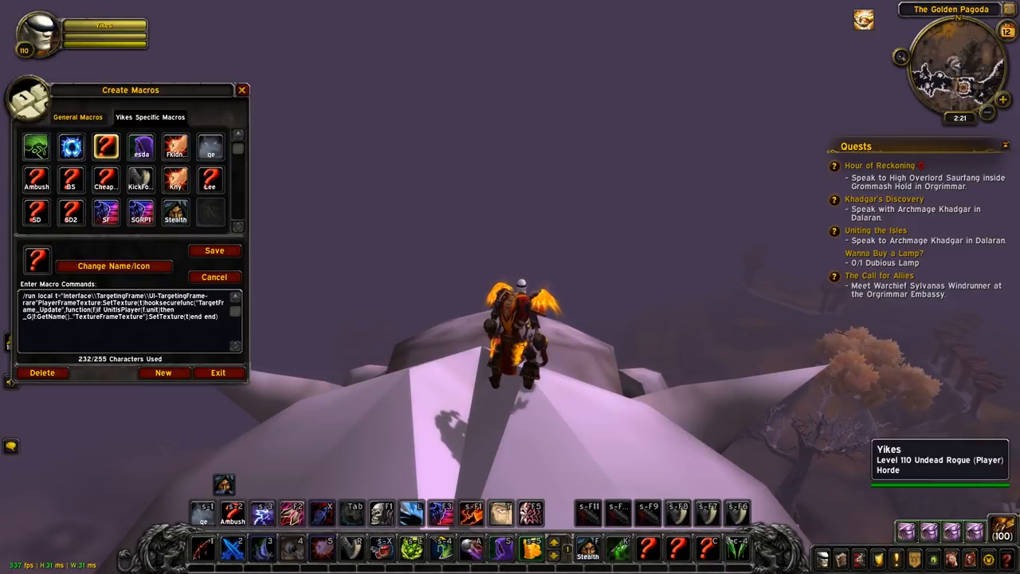
Exit the Create Macros window to return to the game interface.
{"action": "left_click", "coordinate": [70, 147]}
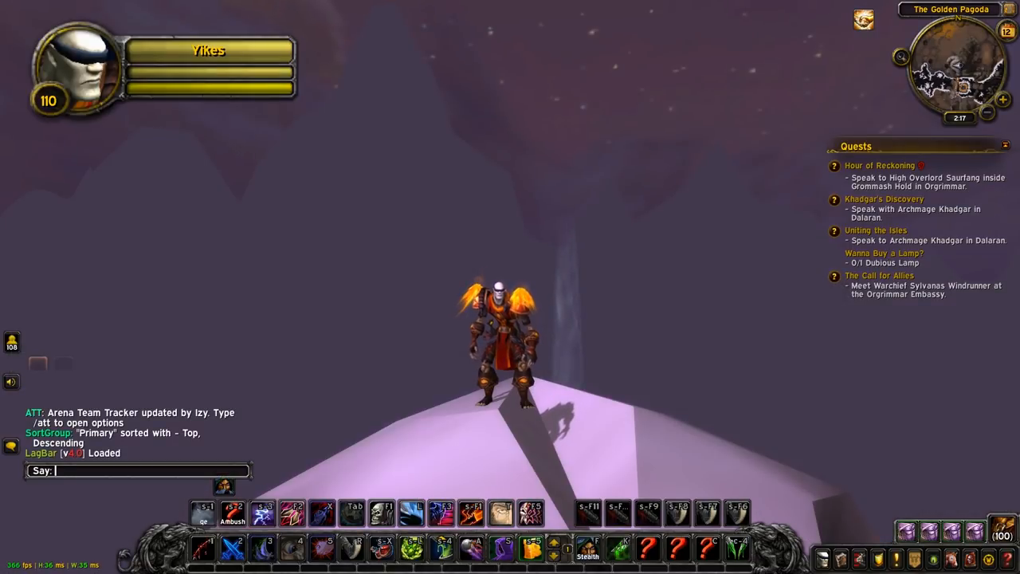
{"action": "type", "text": "/reload"}
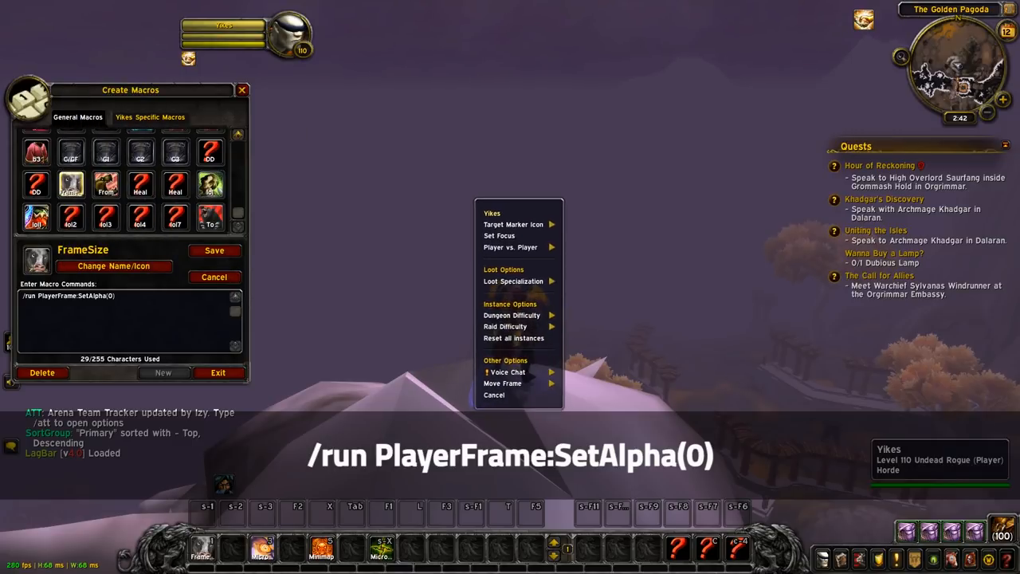
{"action": "mouse_move", "coordinate": [499, 238]}
{"action": "type", "text": "/run Minimap:Hide("}
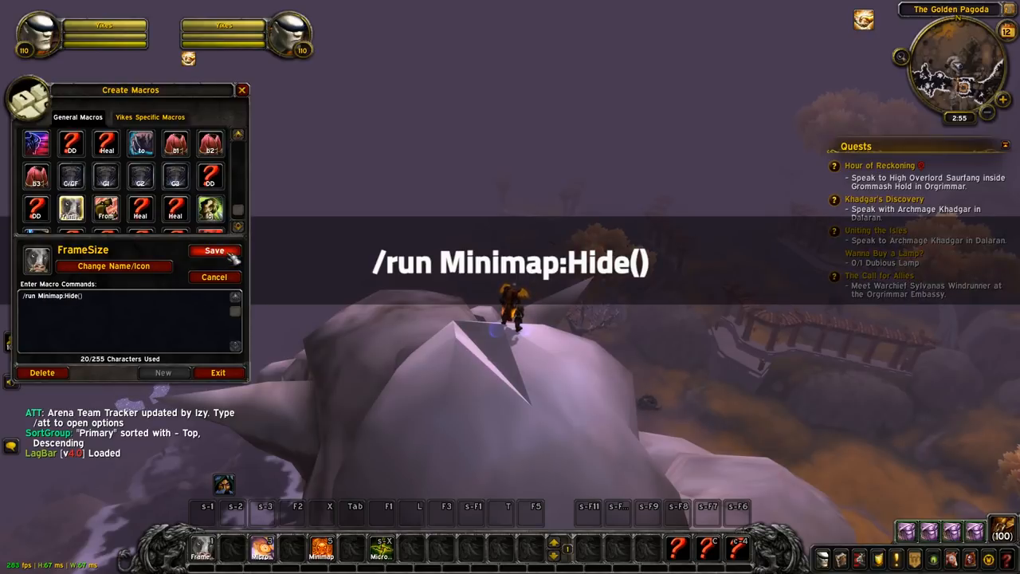
Run the saved FrameSize macro from the action bar so the minimap disappears.
{"action": "left_click", "coordinate": [213, 250]}
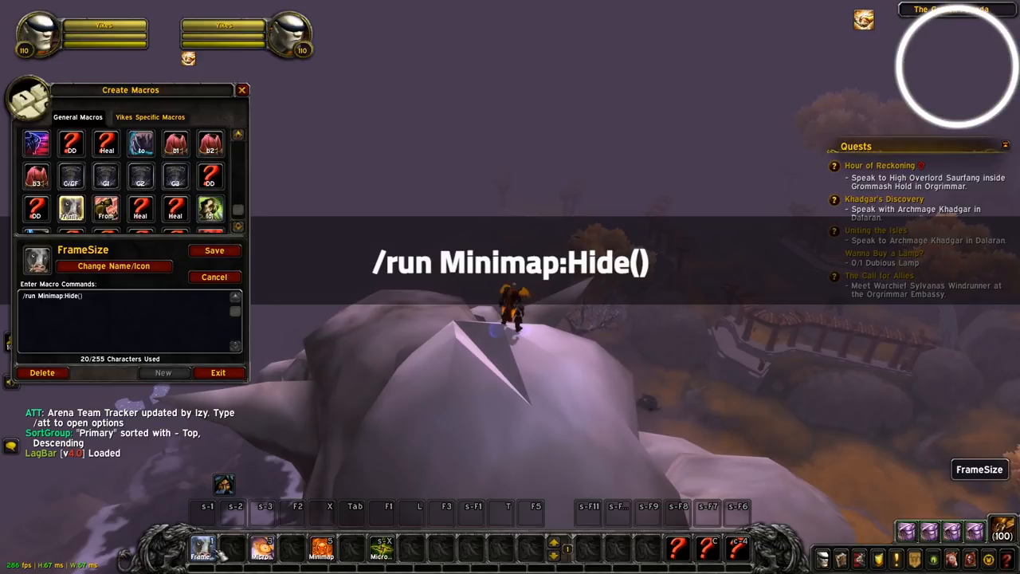